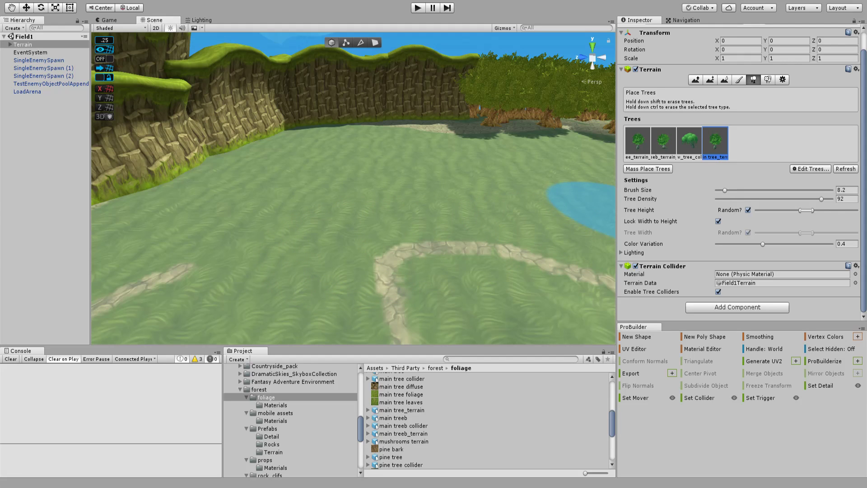
{"action": "mouse_move", "coordinate": [238, 224]}
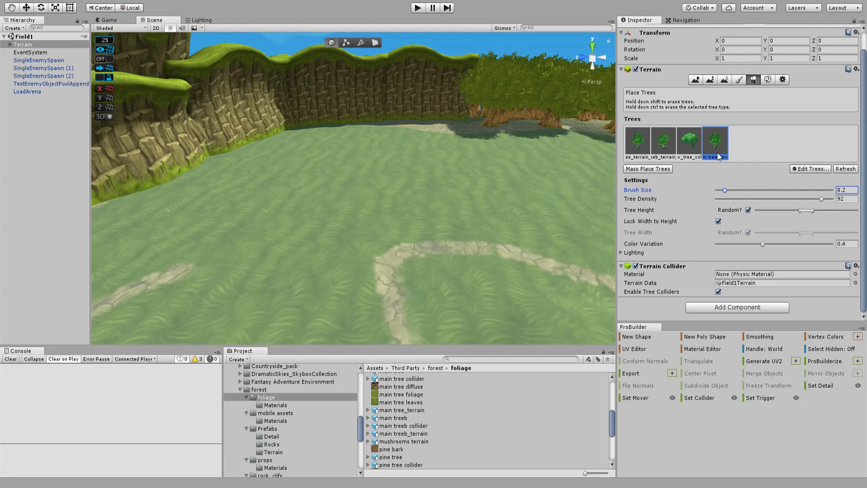
{"action": "mouse_move", "coordinate": [717, 147]}
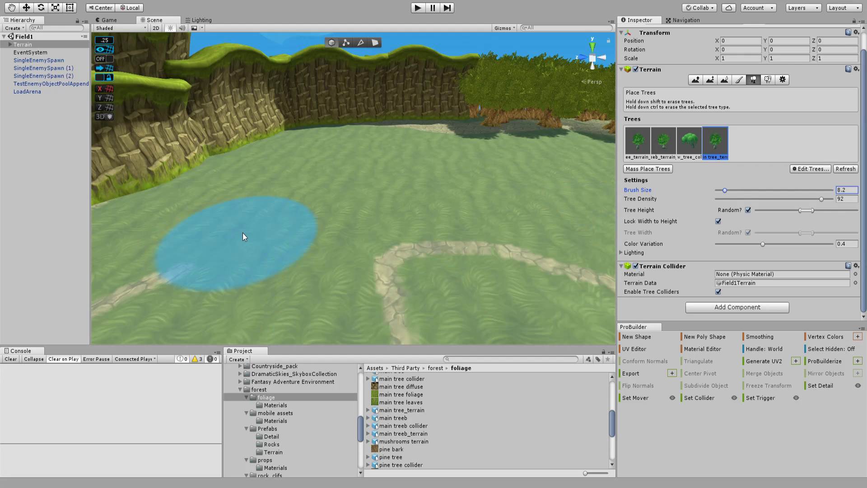
{"action": "mouse_move", "coordinate": [239, 255]}
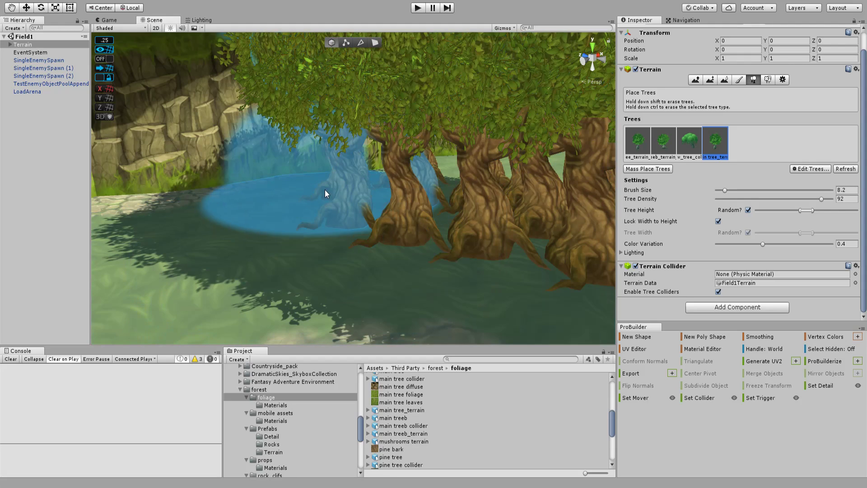
Step: Fly along the painted tree row to inspect it, then reselect the Terrain to keep painting
{"action": "left_click_drag", "start_coordinate": [325, 193], "coordinate": [448, 226]}
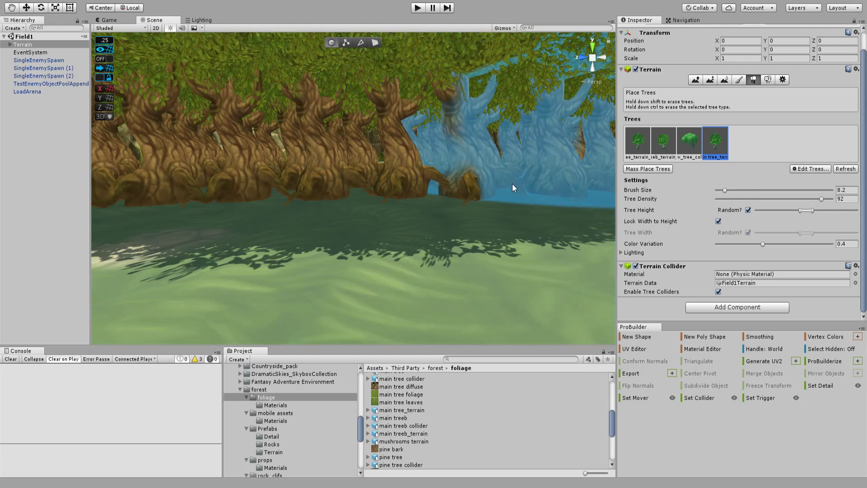
{"action": "left_click", "coordinate": [30, 53]}
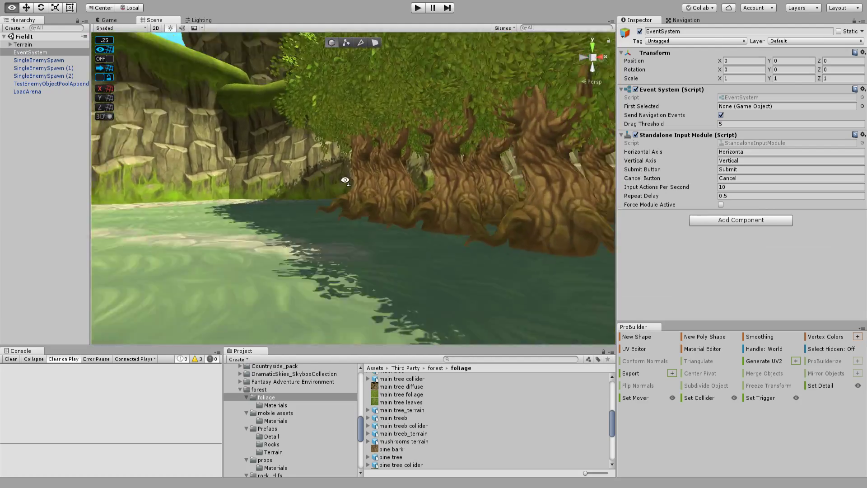
{"action": "left_click_drag", "start_coordinate": [345, 179], "coordinate": [468, 194]}
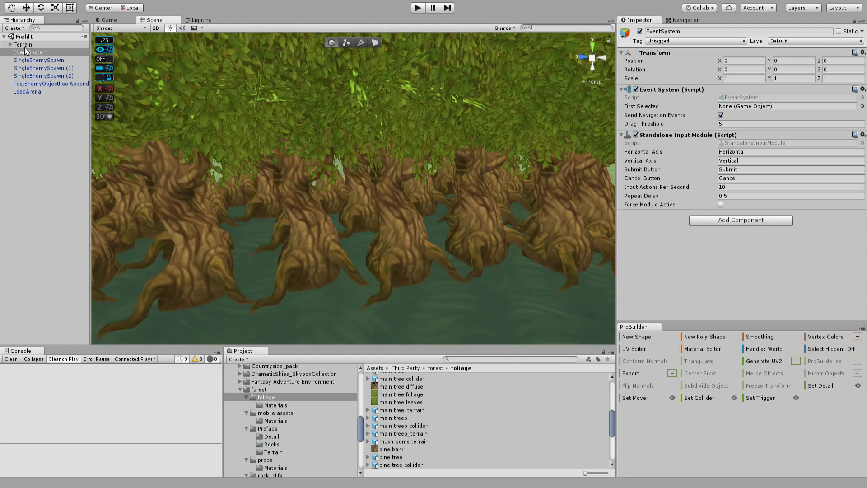
{"action": "left_click", "coordinate": [20, 44]}
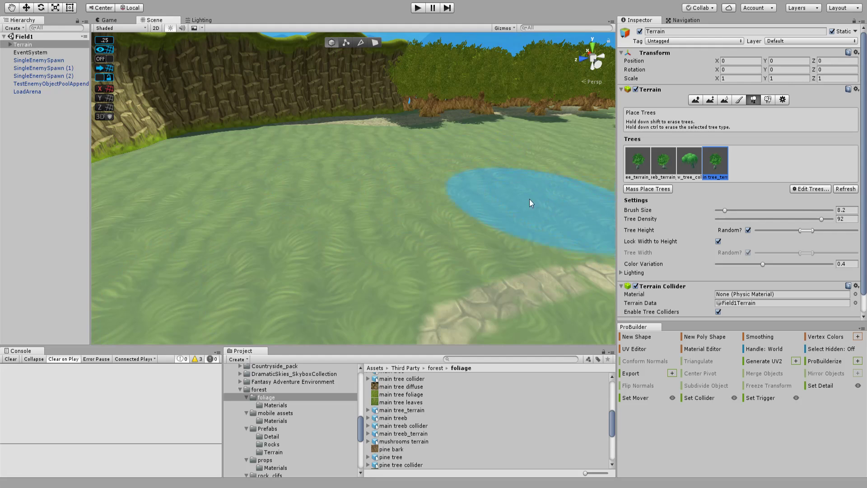
Step: Review each tree prototype in the Terrain's Place Trees list — second, first, then last
{"action": "left_click", "coordinate": [663, 163]}
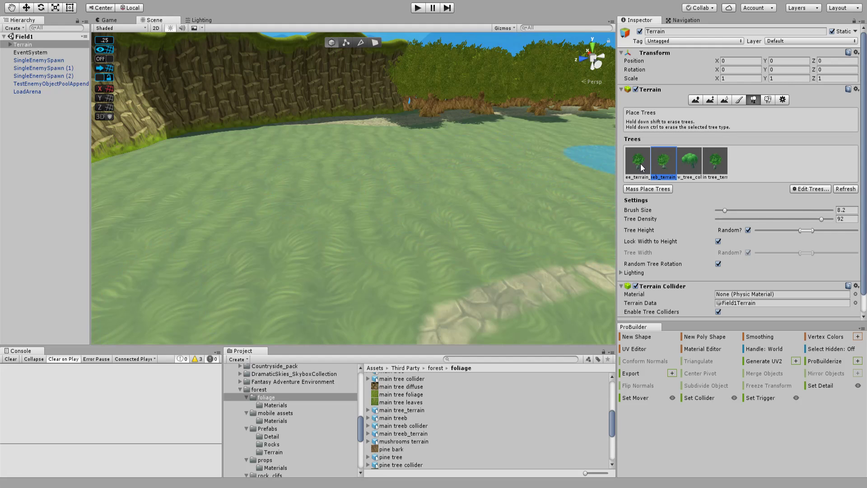
{"action": "left_click", "coordinate": [638, 161]}
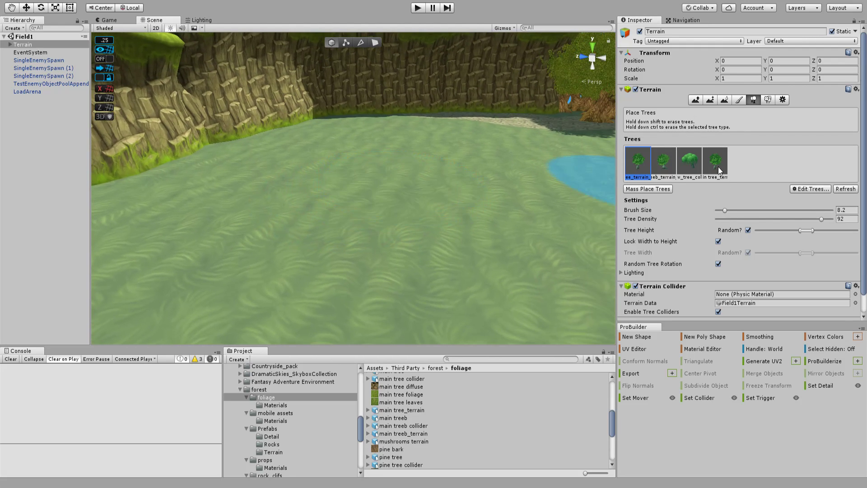
{"action": "left_click", "coordinate": [716, 160]}
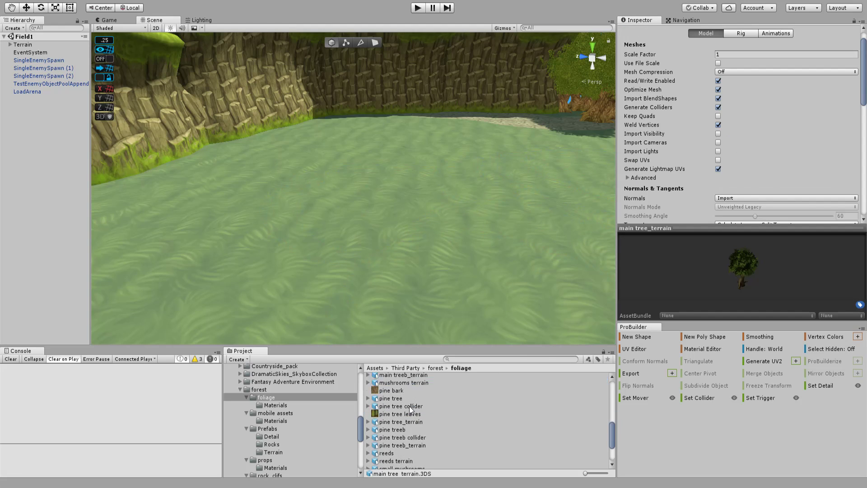
Step: Create a new empty GameObject in the Field1 scene to become FixedMainTree
{"action": "left_click", "coordinate": [402, 380]}
{"action": "type", "text": "FixedMainTree"}
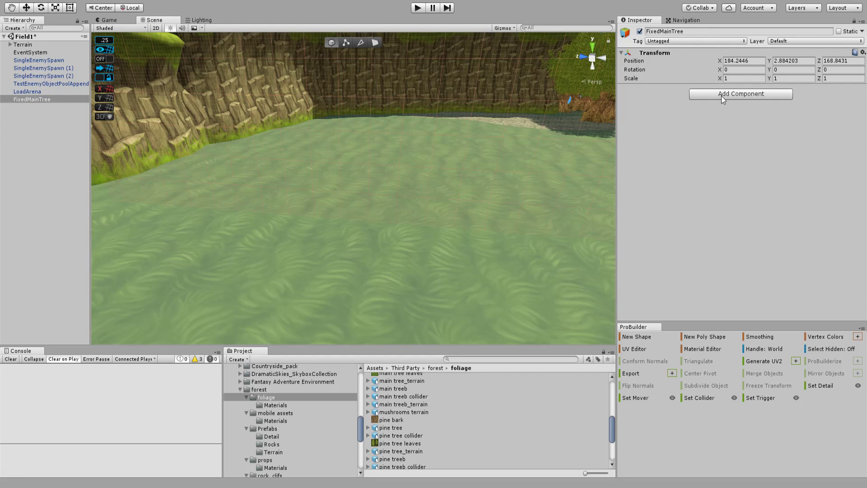
Step: Add an LOD Group to FixedMainTree and assign the tree model as the LOD 0 renderer
{"action": "left_click", "coordinate": [741, 94]}
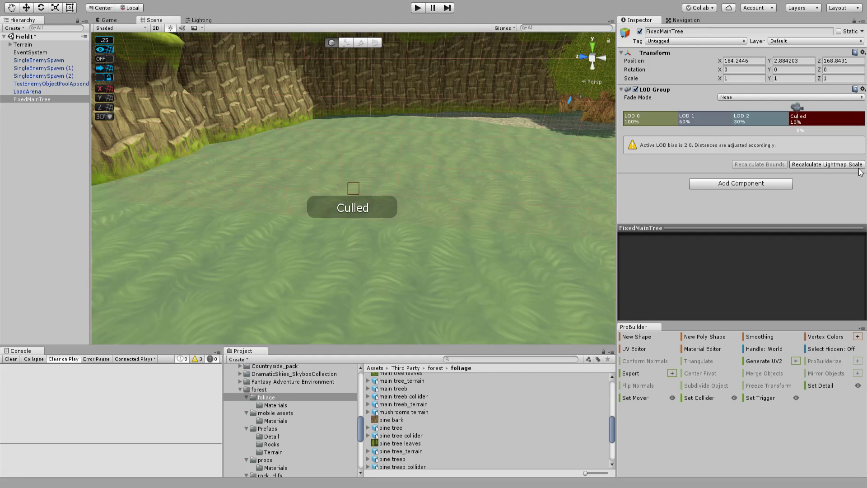
{"action": "mouse_move", "coordinate": [658, 121]}
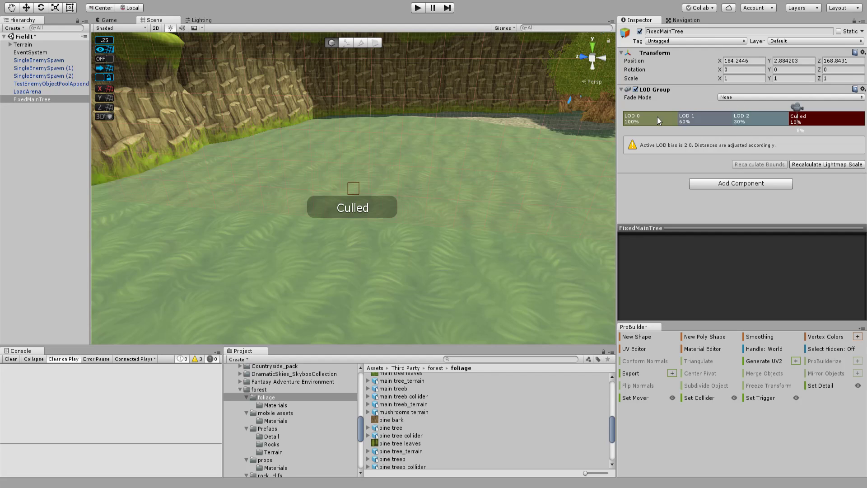
{"action": "mouse_move", "coordinate": [649, 129]}
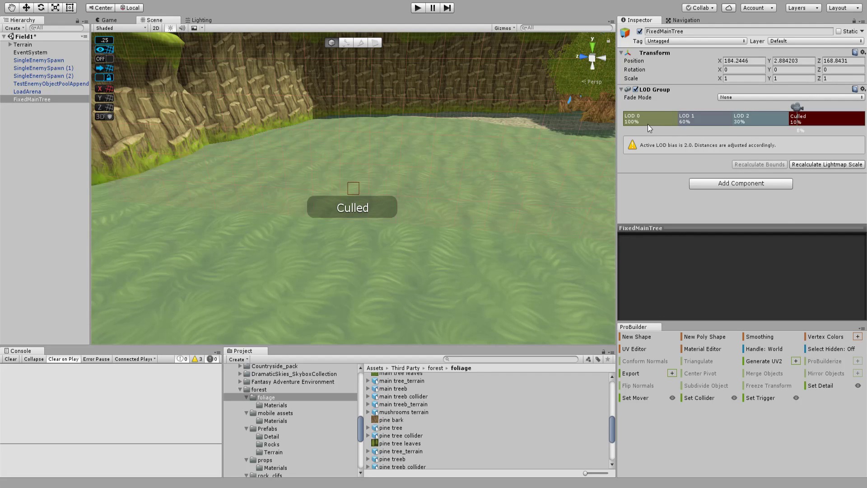
{"action": "left_click", "coordinate": [648, 120]}
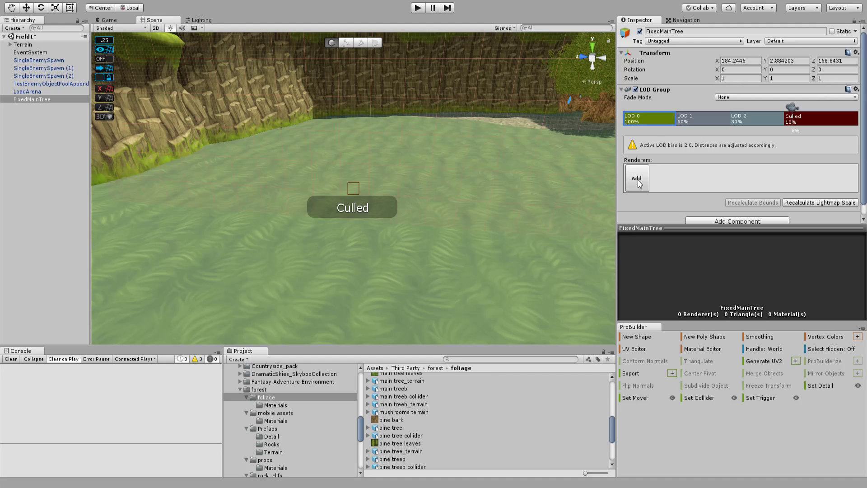
{"action": "mouse_move", "coordinate": [257, 63]}
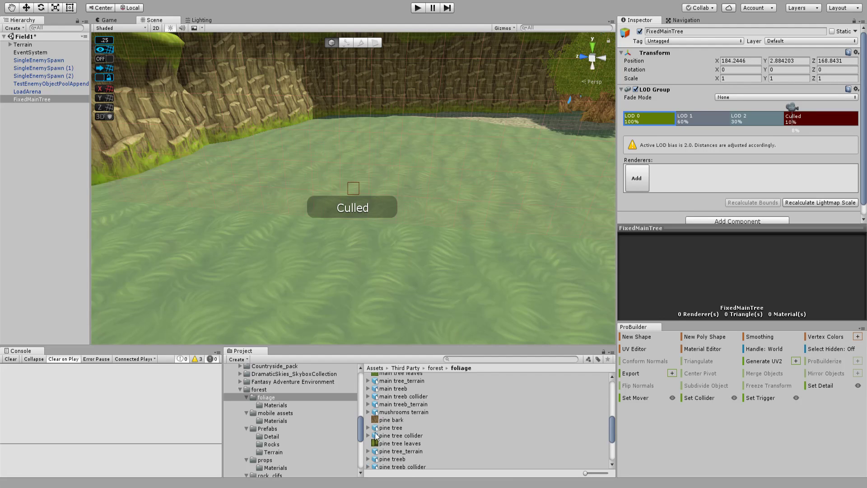
{"action": "left_click", "coordinate": [401, 383]}
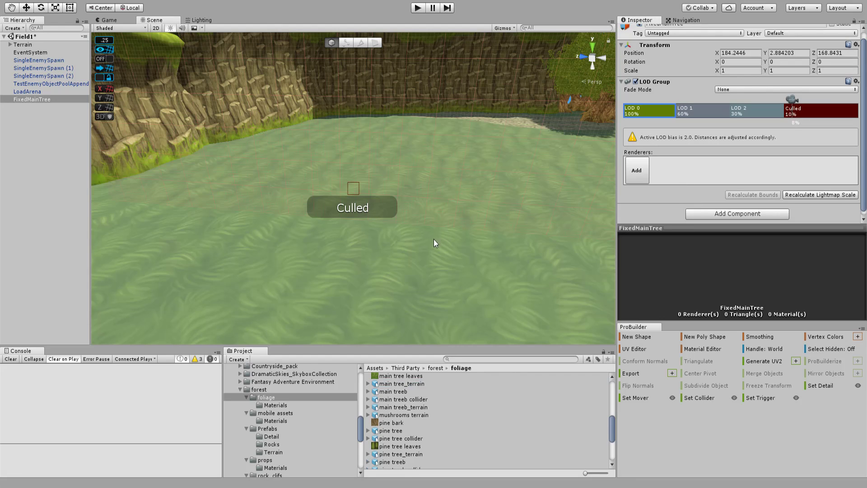
{"action": "mouse_move", "coordinate": [399, 264]}
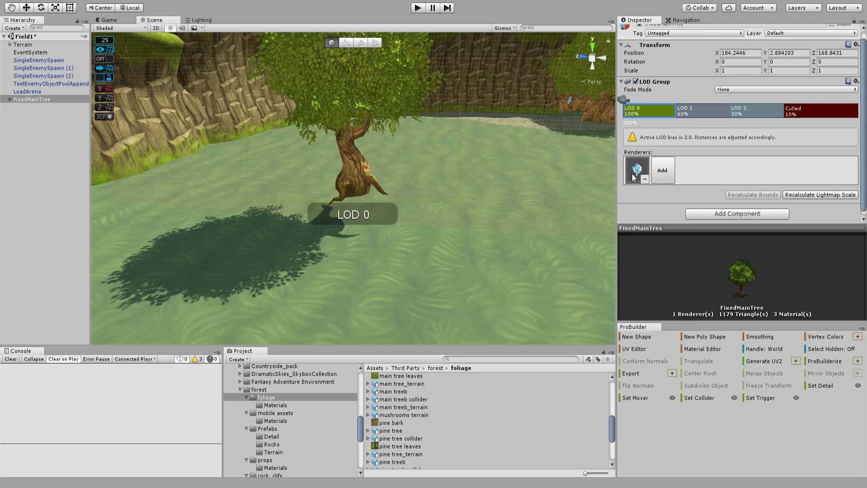
Step: Preview the tree at its LOD 0, LOD 1 and LOD 2 distances, returning to full detail
{"action": "left_click", "coordinate": [28, 100]}
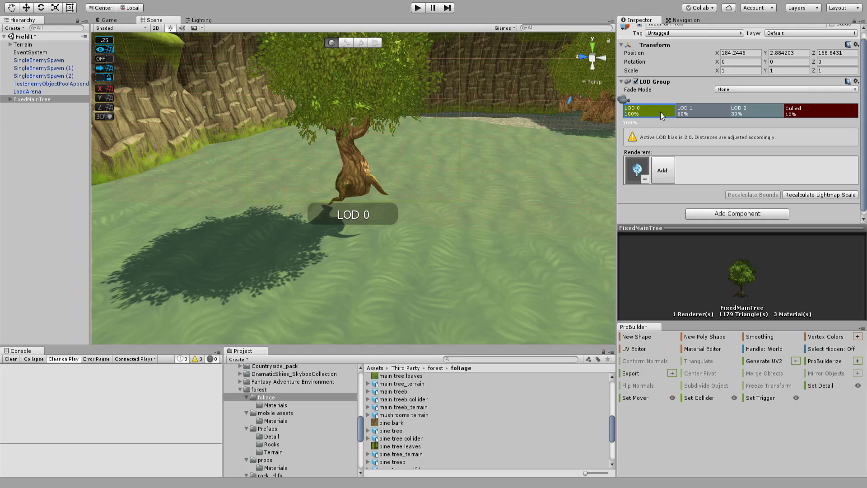
{"action": "mouse_move", "coordinate": [658, 117]}
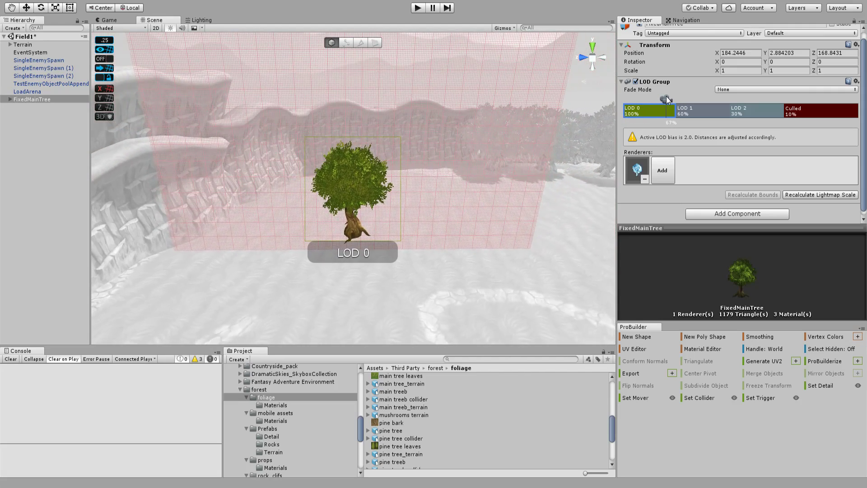
{"action": "left_click", "coordinate": [685, 110]}
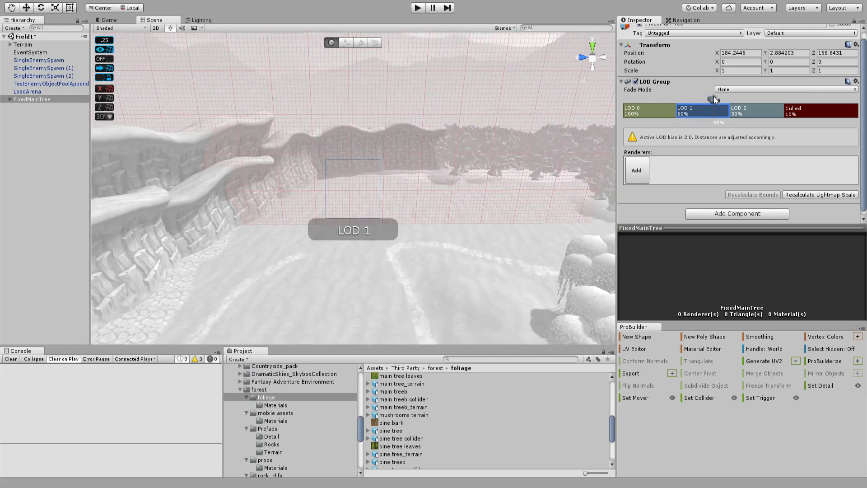
{"action": "left_click_drag", "start_coordinate": [714, 98], "coordinate": [769, 98]}
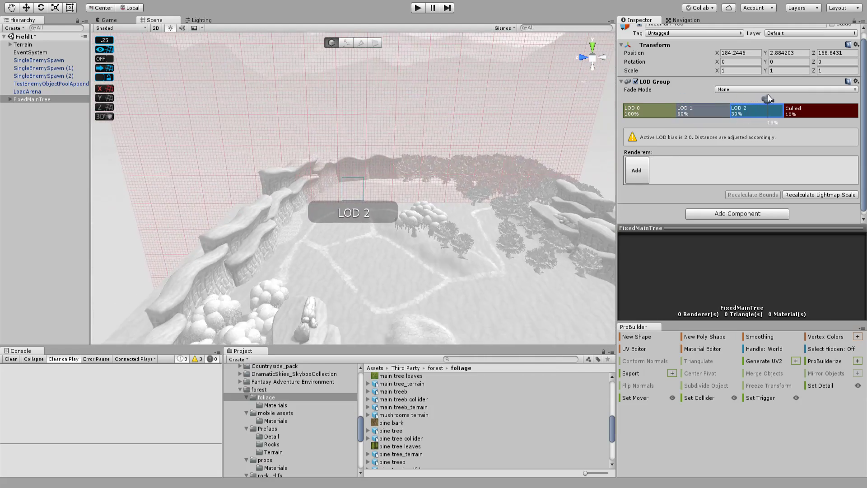
{"action": "left_click_drag", "start_coordinate": [769, 99], "coordinate": [808, 99]}
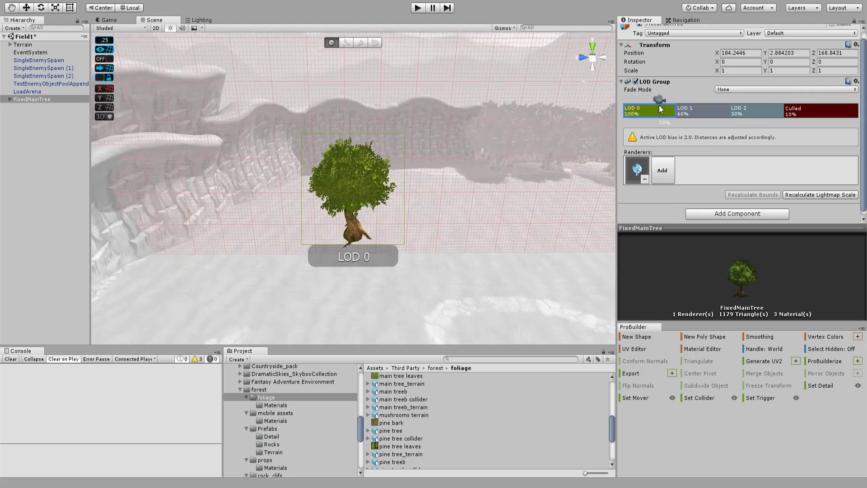
{"action": "left_click_drag", "start_coordinate": [658, 108], "coordinate": [785, 107]}
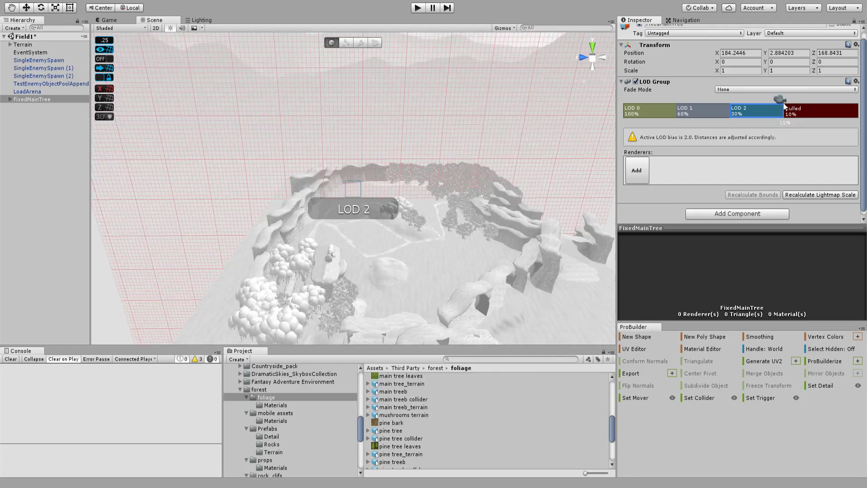
Step: Select the empty LOD 1 and LOD 2 levels so they can be deleted, leaving LOD 0 then Culled
{"action": "left_click", "coordinate": [638, 113]}
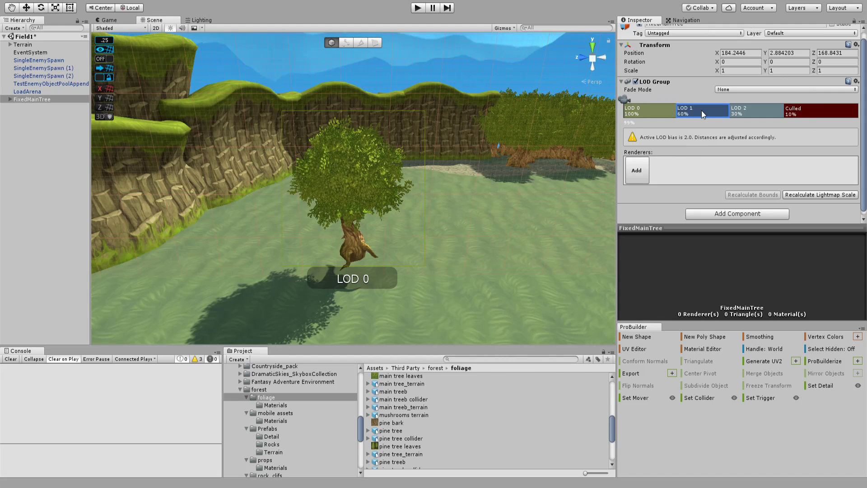
{"action": "left_click", "coordinate": [636, 170]}
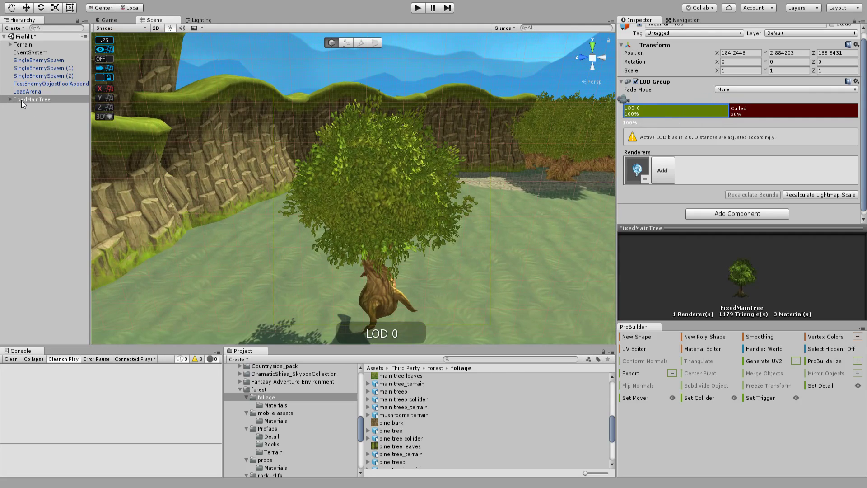
Step: Drop FixedMainTree into the Prefabs/Terrain folder as a prefab, then return to the Terrain
{"action": "left_click", "coordinate": [28, 99]}
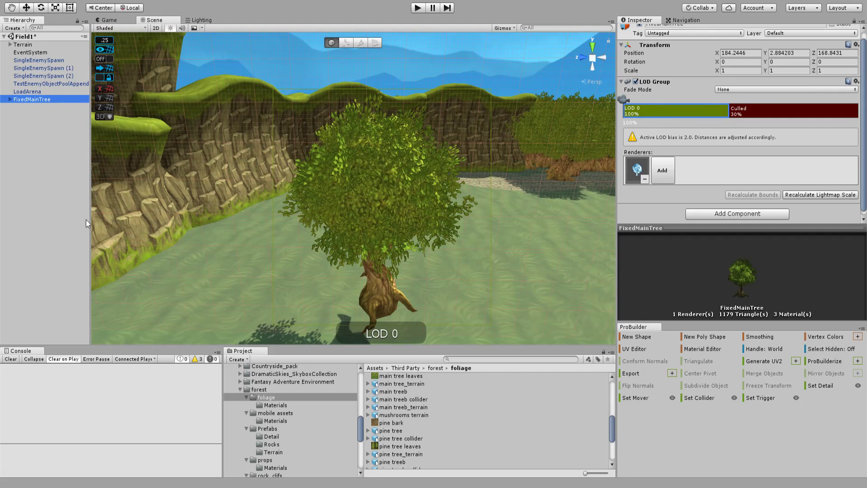
{"action": "scroll", "scroll_direction": "down", "scroll_amount": 3}
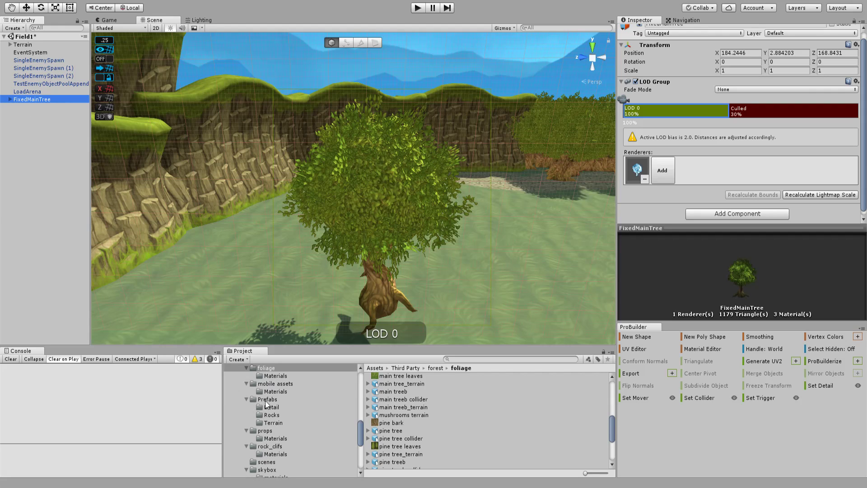
{"action": "left_click", "coordinate": [272, 423]}
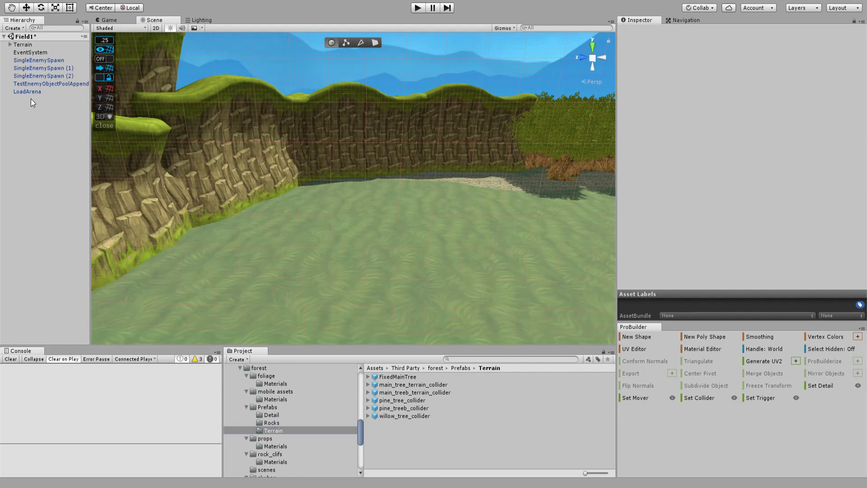
{"action": "left_click", "coordinate": [20, 46]}
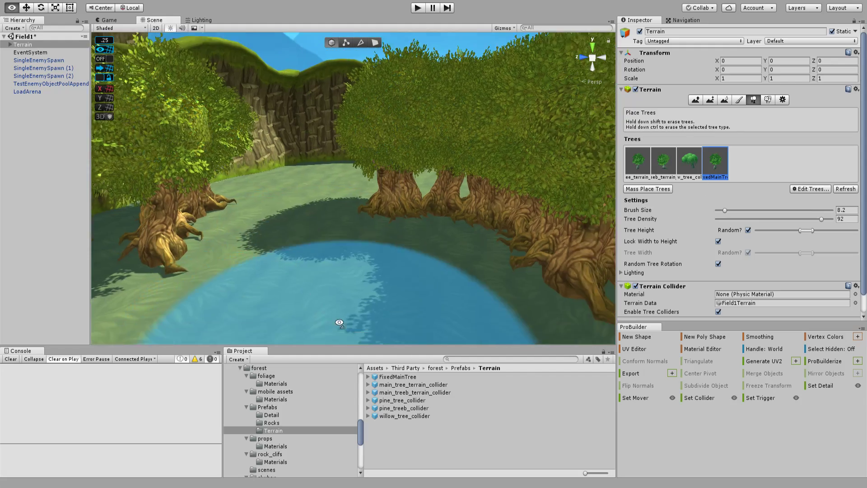
Step: Brush FixedMainTree trees at lower density onto the grass by the water, reselecting Terrain as needed
{"action": "left_click", "coordinate": [40, 67]}
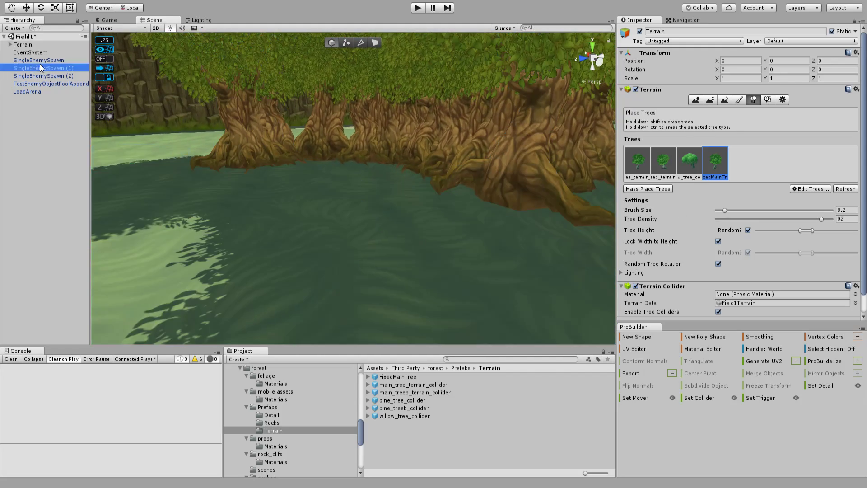
{"action": "left_click", "coordinate": [40, 67]}
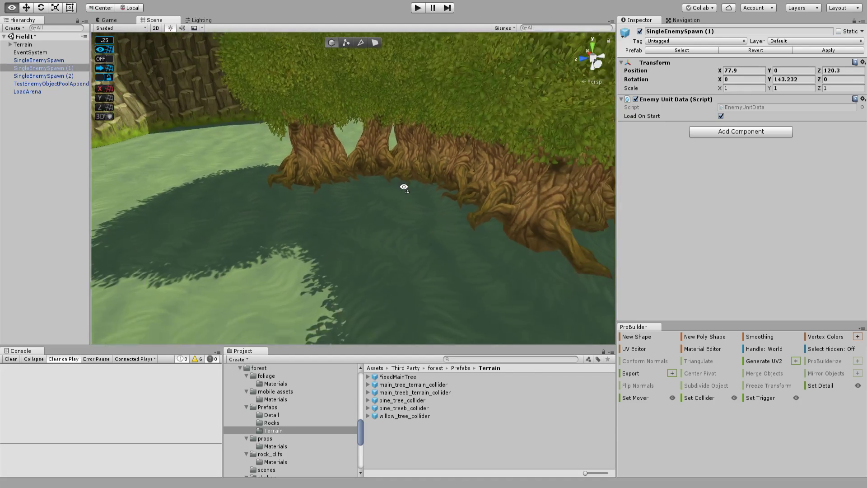
{"action": "left_click", "coordinate": [32, 52]}
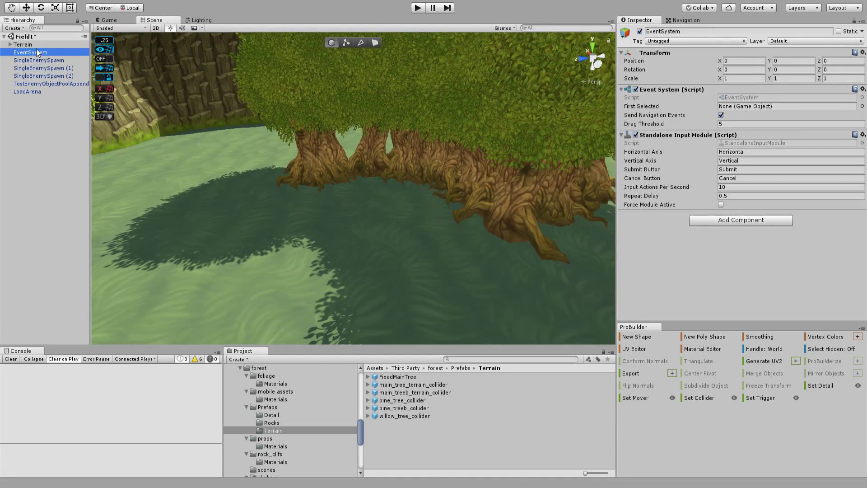
{"action": "left_click", "coordinate": [18, 45]}
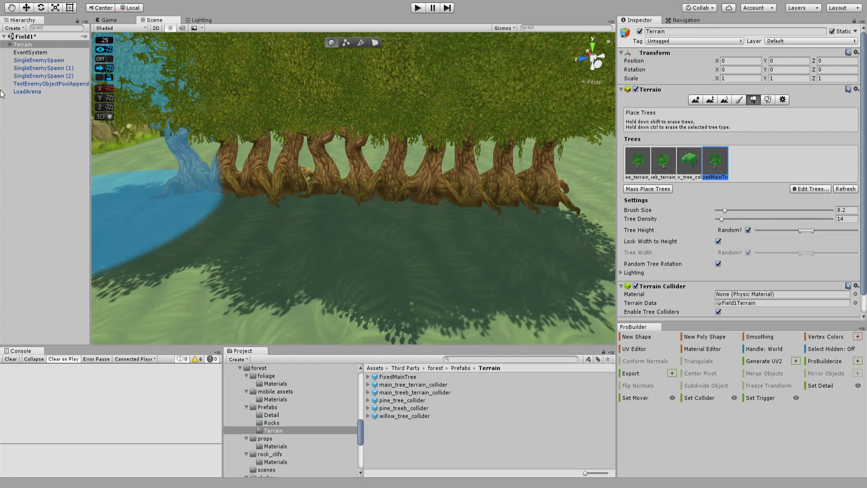
{"action": "left_click", "coordinate": [30, 53]}
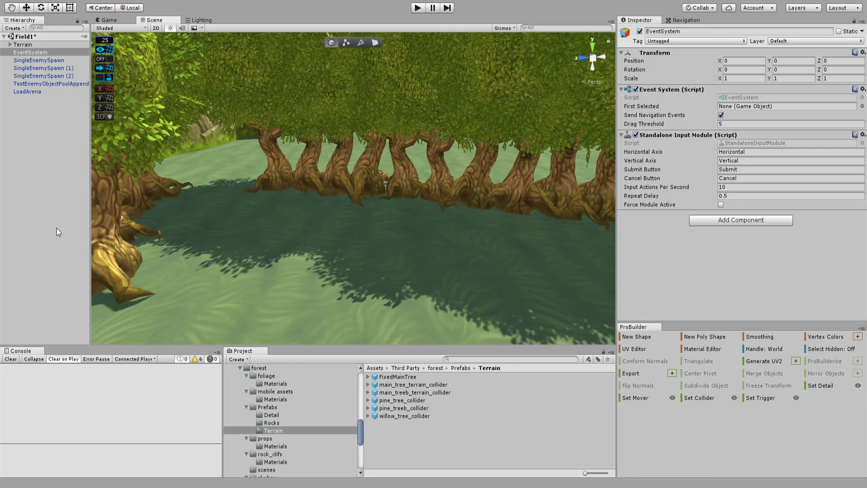
{"action": "mouse_move", "coordinate": [215, 322]}
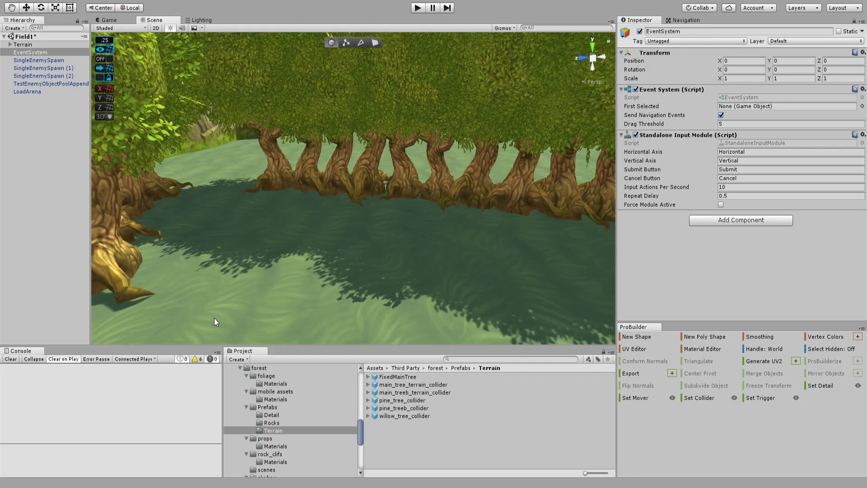
{"action": "mouse_move", "coordinate": [702, 328]}
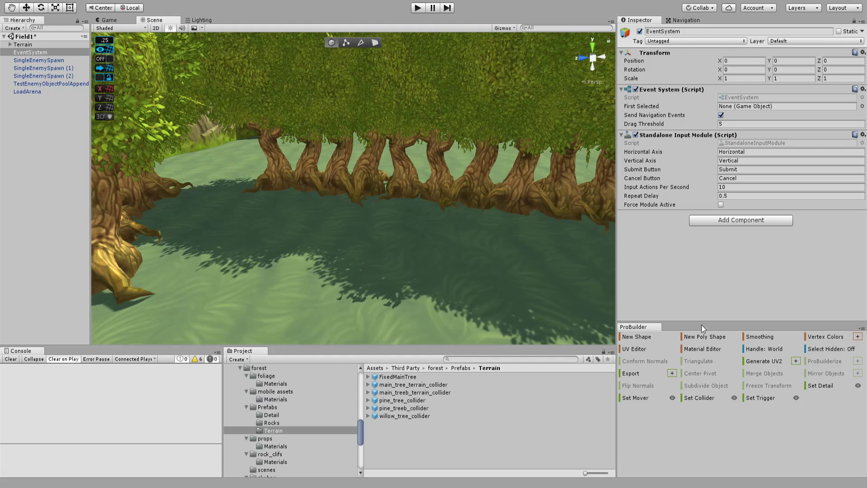